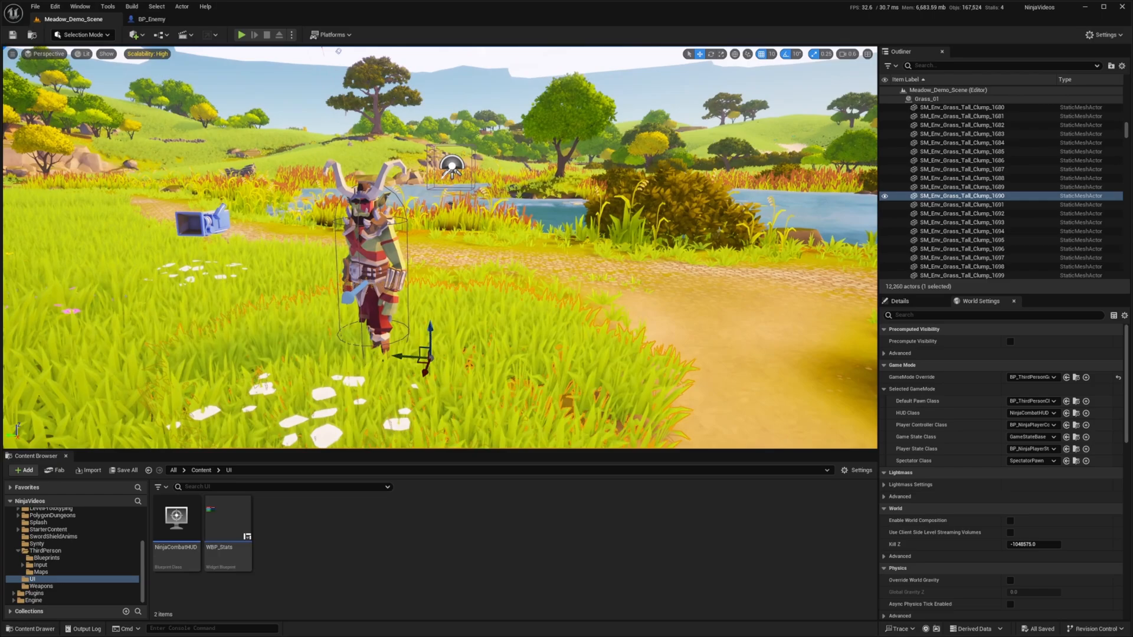
Bring up WBP_Stats from the Content Browser UI folder in the Widget Blueprint editor
double_click(220, 520)
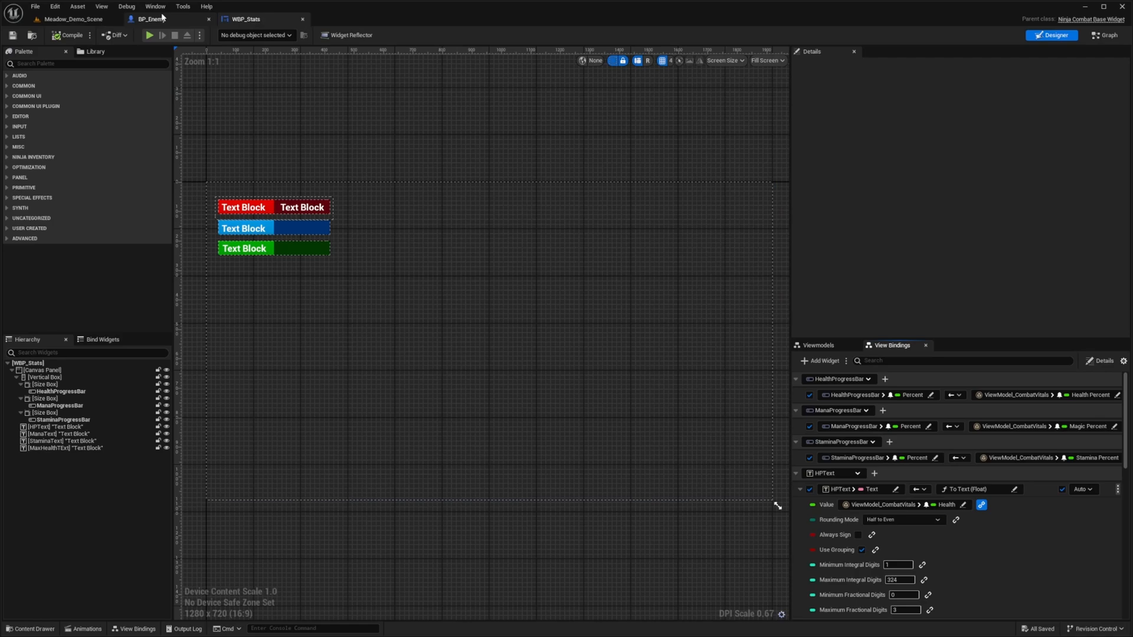
mouse_move(152, 19)
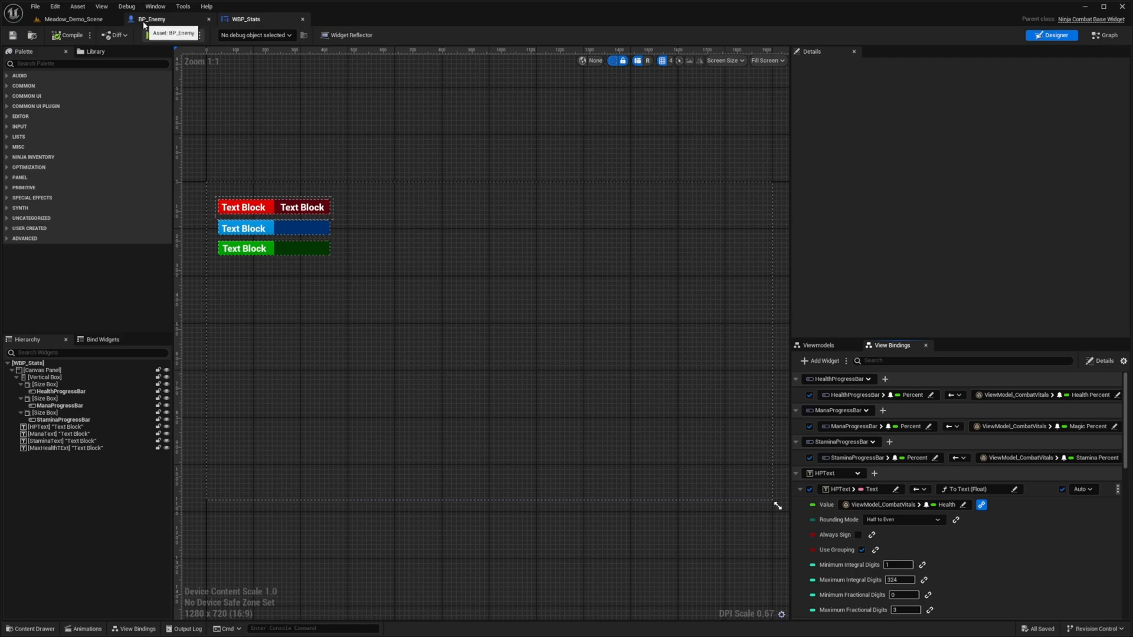
Give BP_Enemy a new Widget component, leaving its widget class unset
left_click(153, 19)
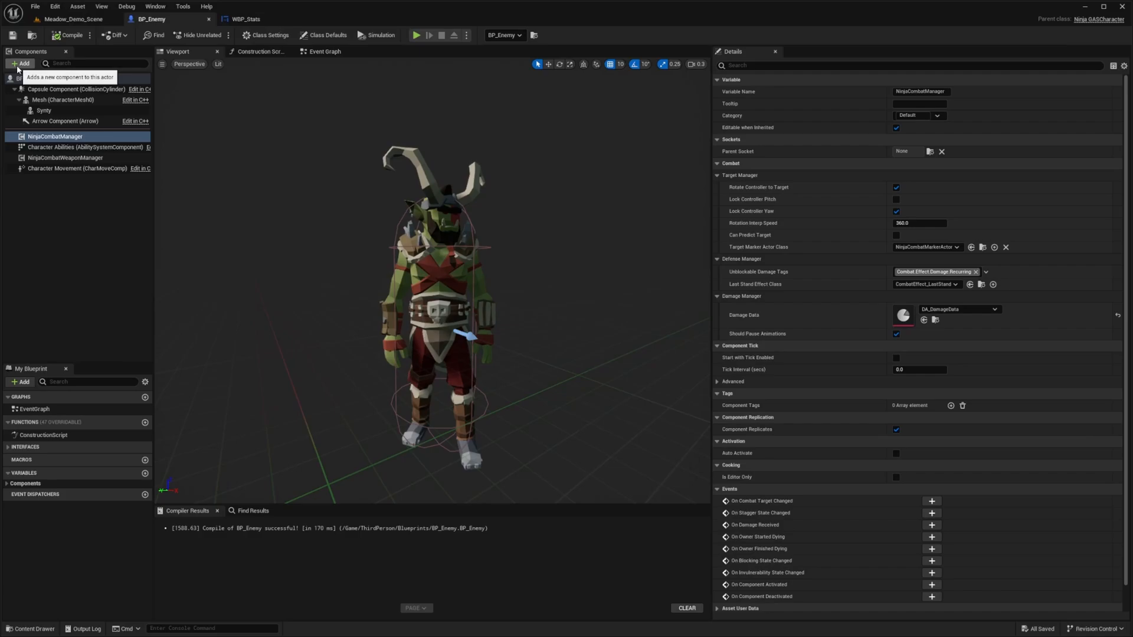
type("widget")
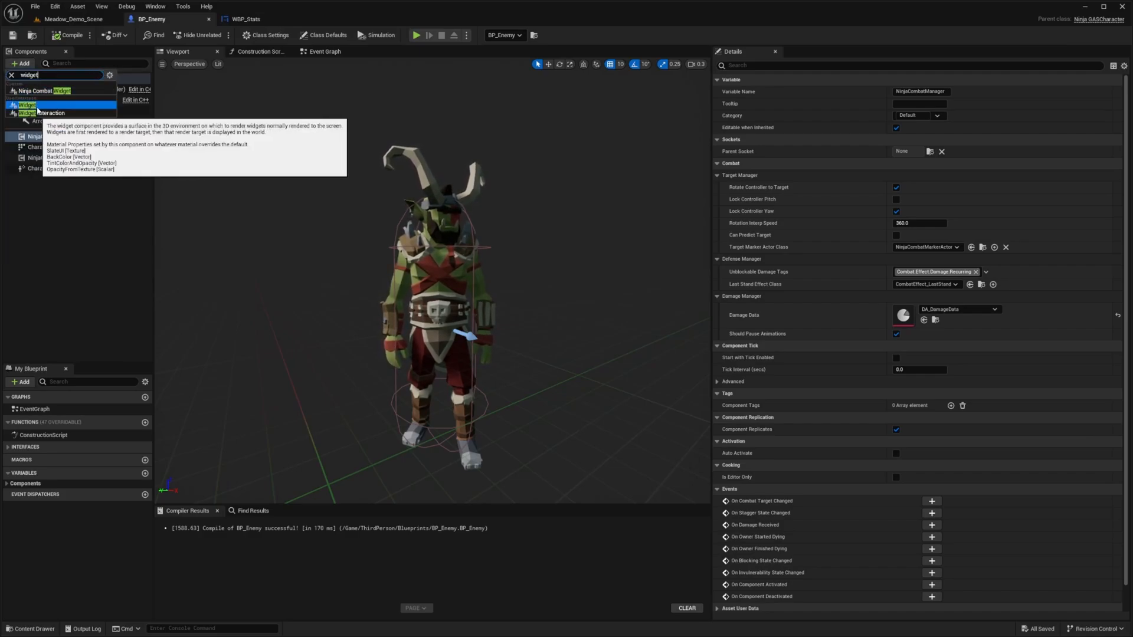
left_click(28, 105)
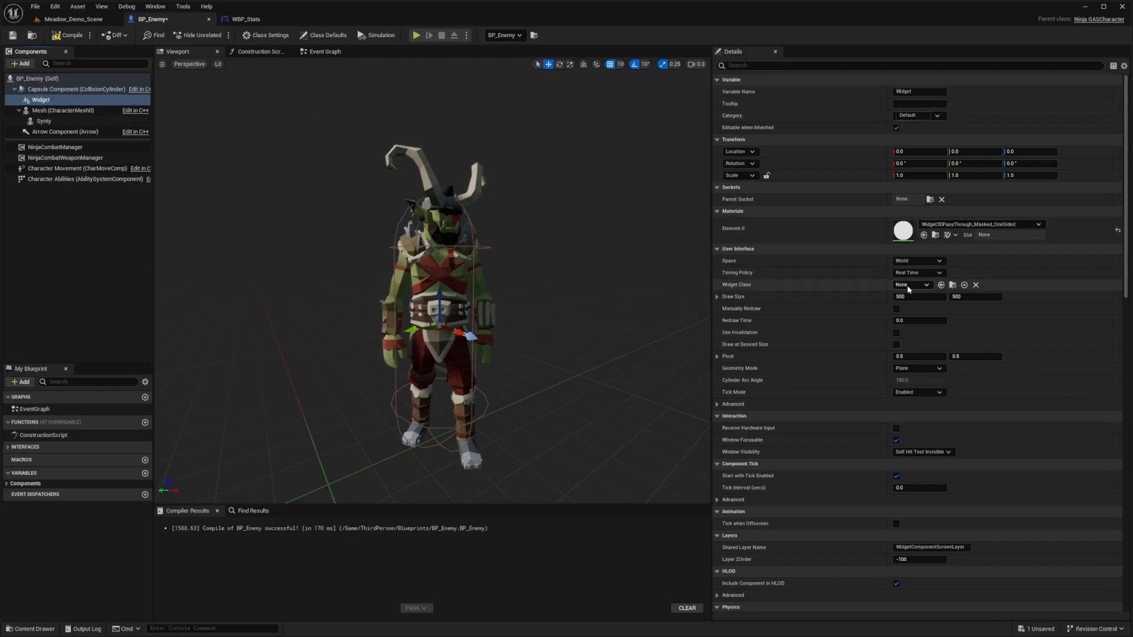
Make the Widget component show WBP_Stats in Screen space at Z 130 and compile
left_click(915, 284)
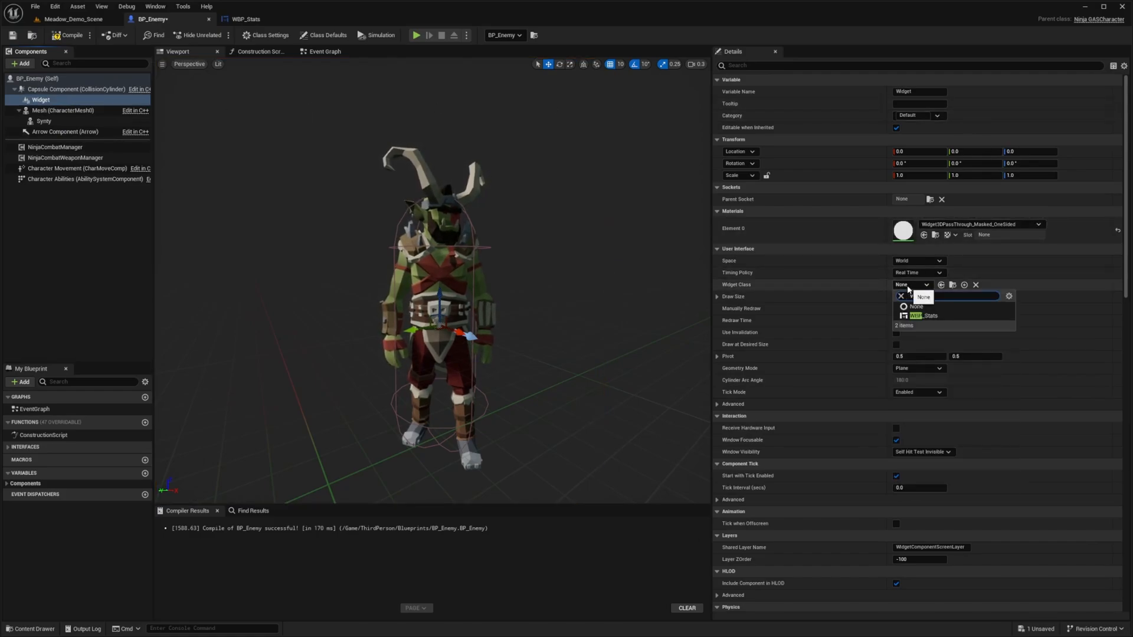
left_click(923, 316)
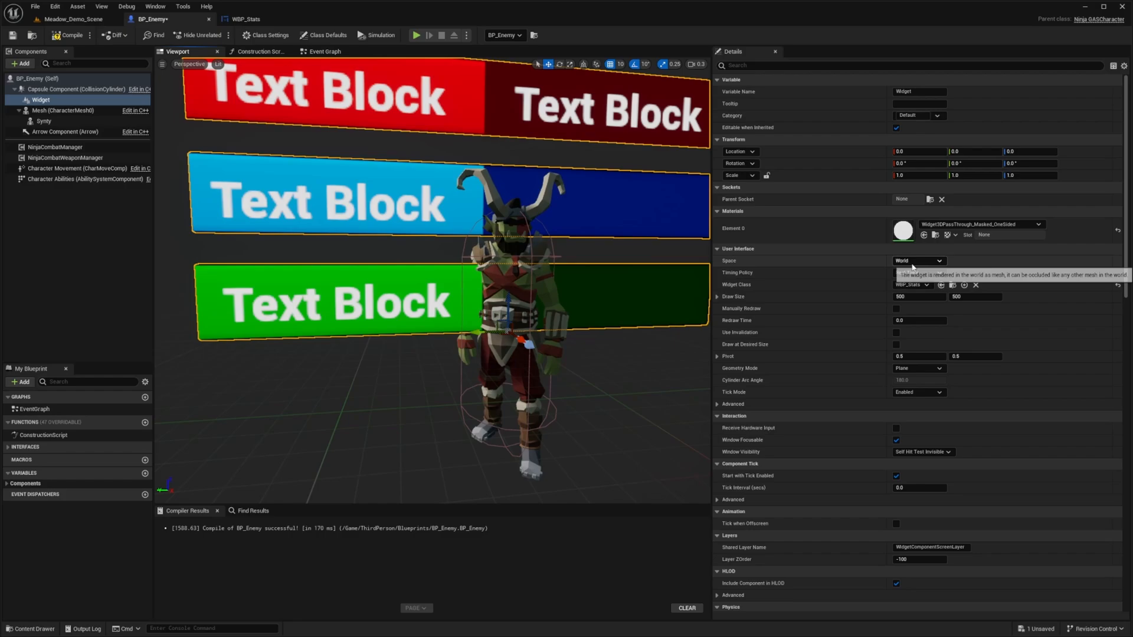
left_click(918, 261)
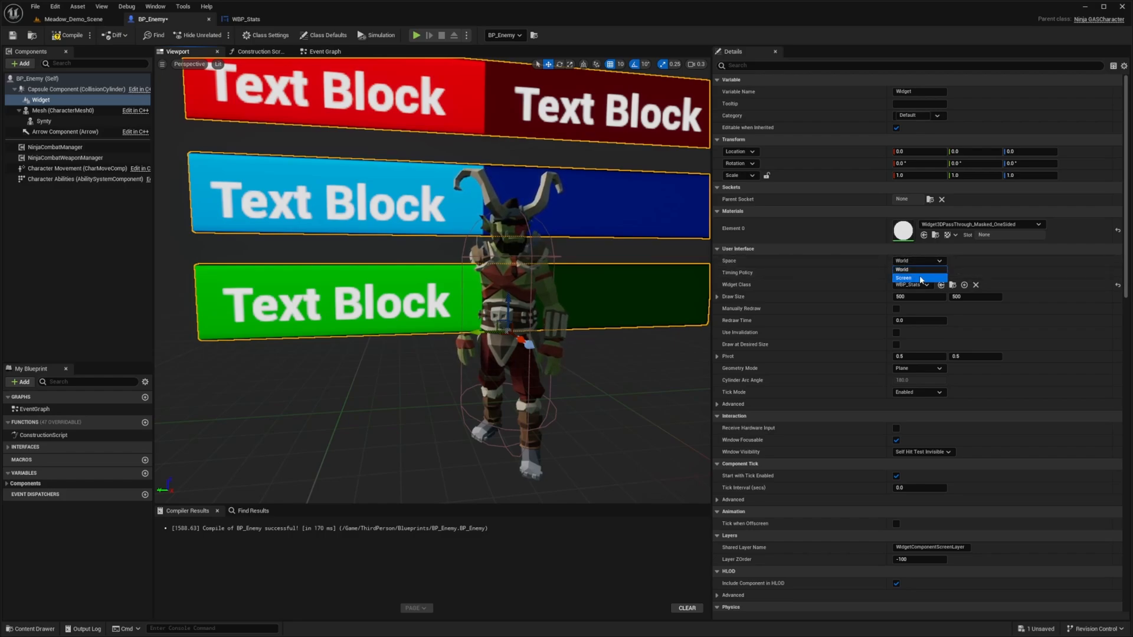
left_click(903, 278)
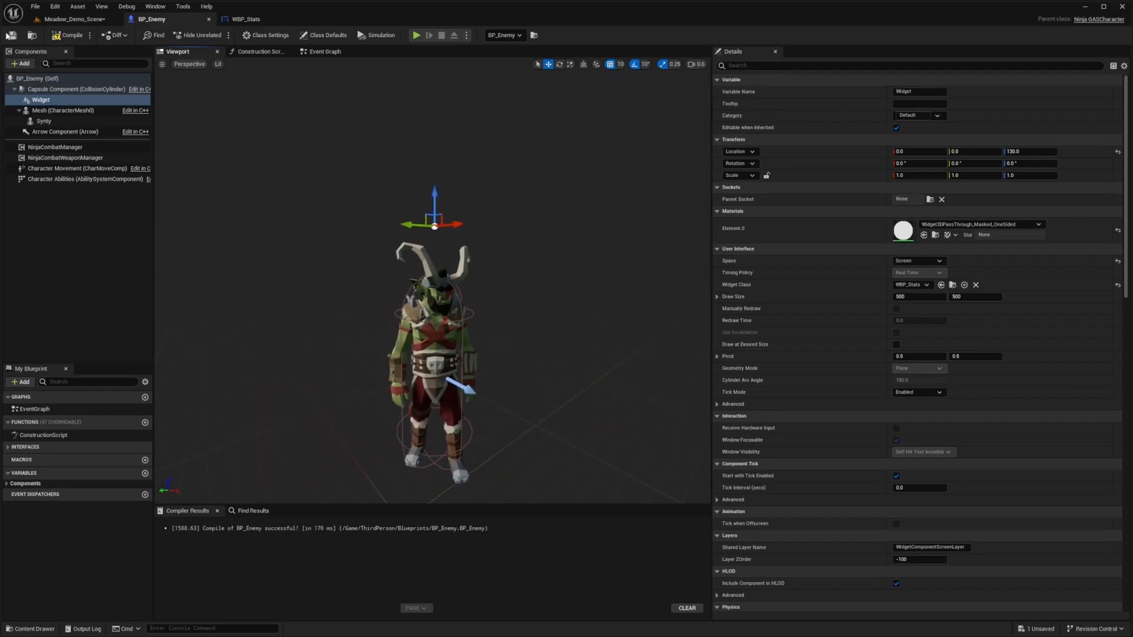
left_click(324, 50)
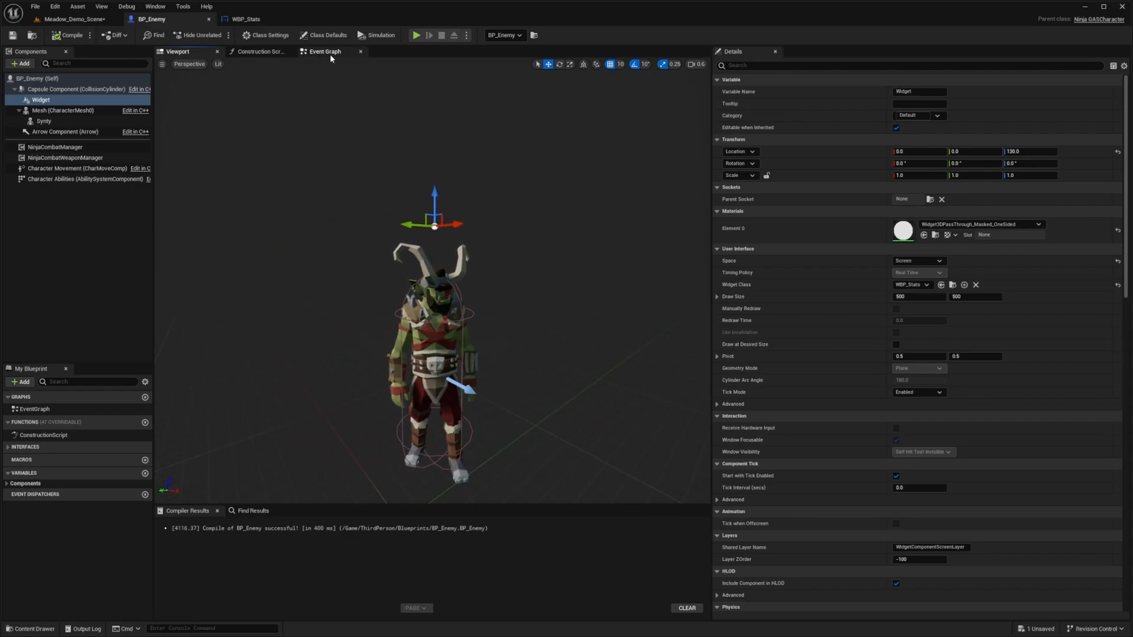
Wire Event BeginPlay to Set Combat Actor on the widget with Self as the actor, and compile
left_click(324, 51)
type("event beg")
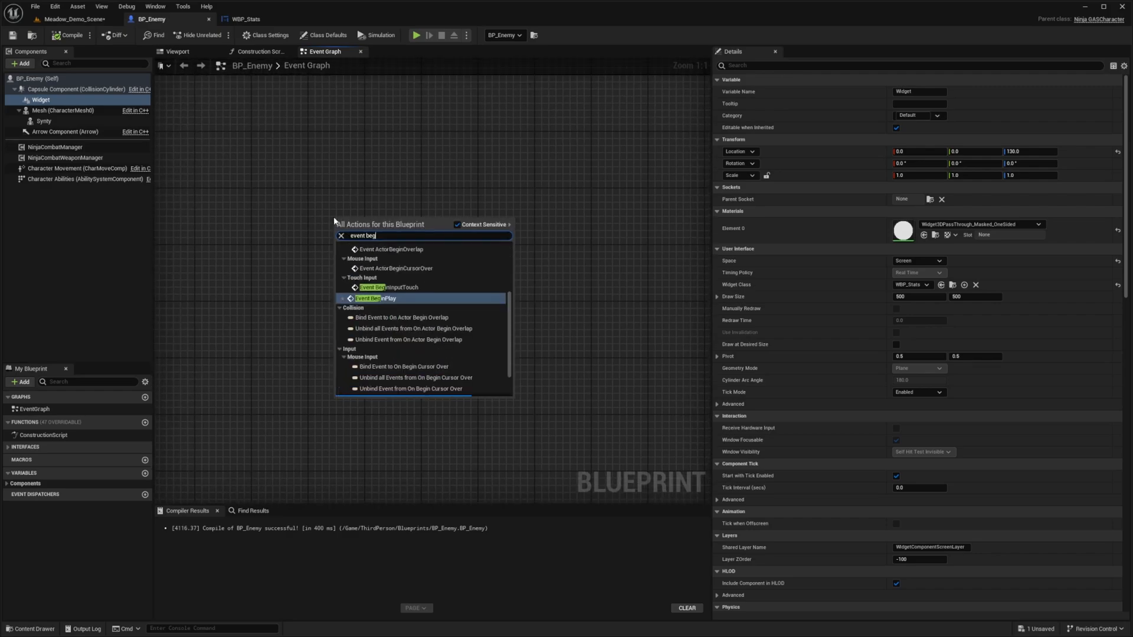
left_click(369, 297)
type("self")
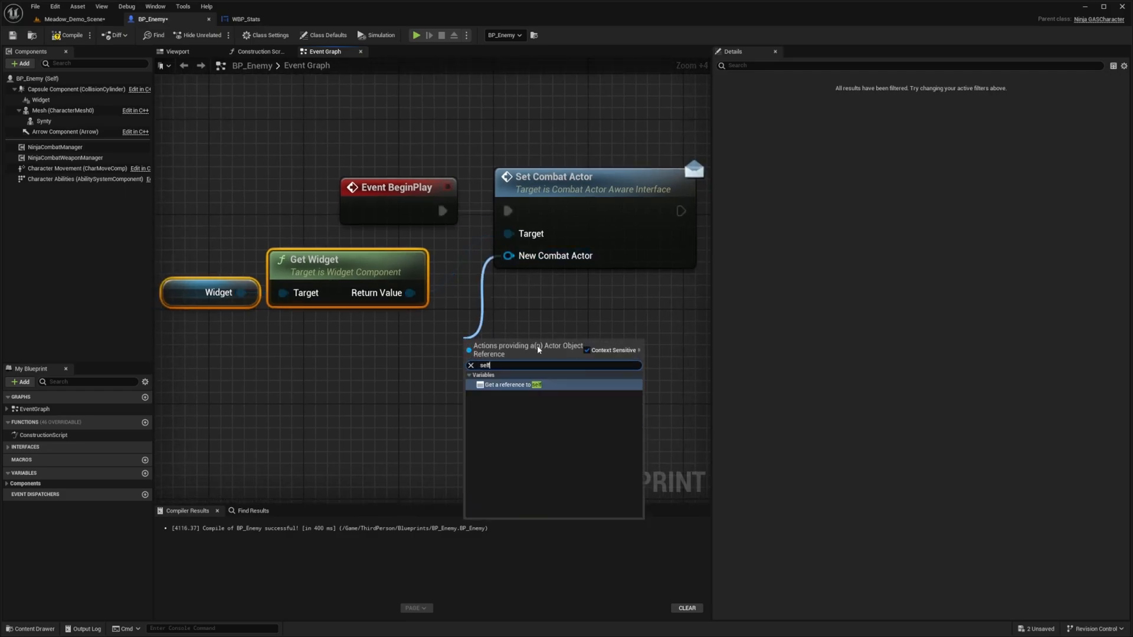
left_click(512, 384)
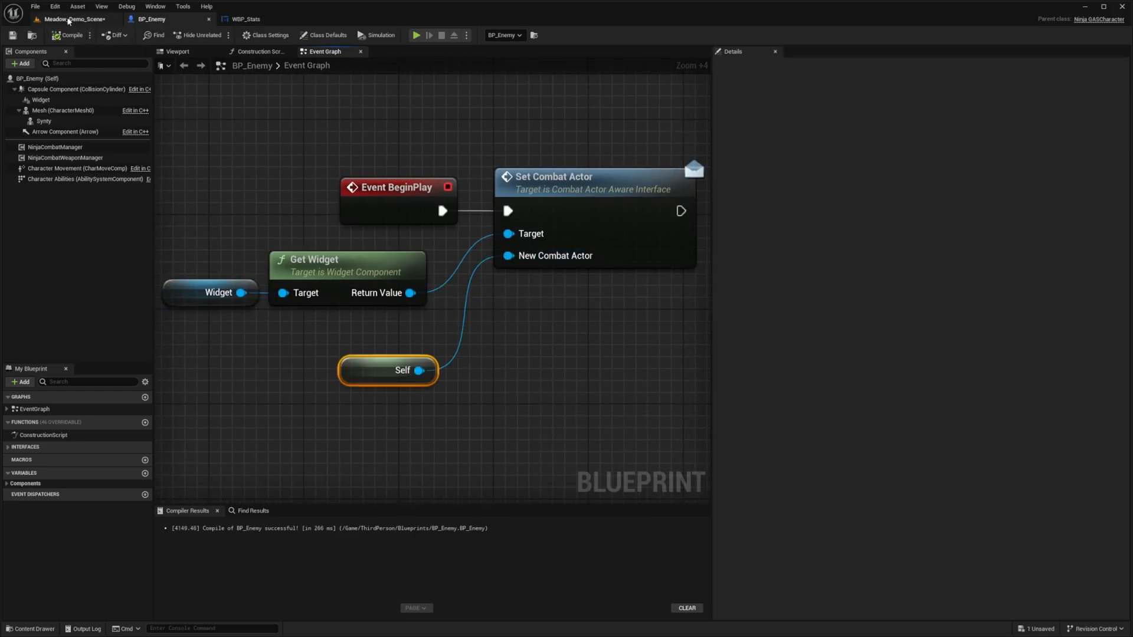
Return to Meadow_Demo_Scene and start Play to see the stat bars over the enemy
left_click(68, 19)
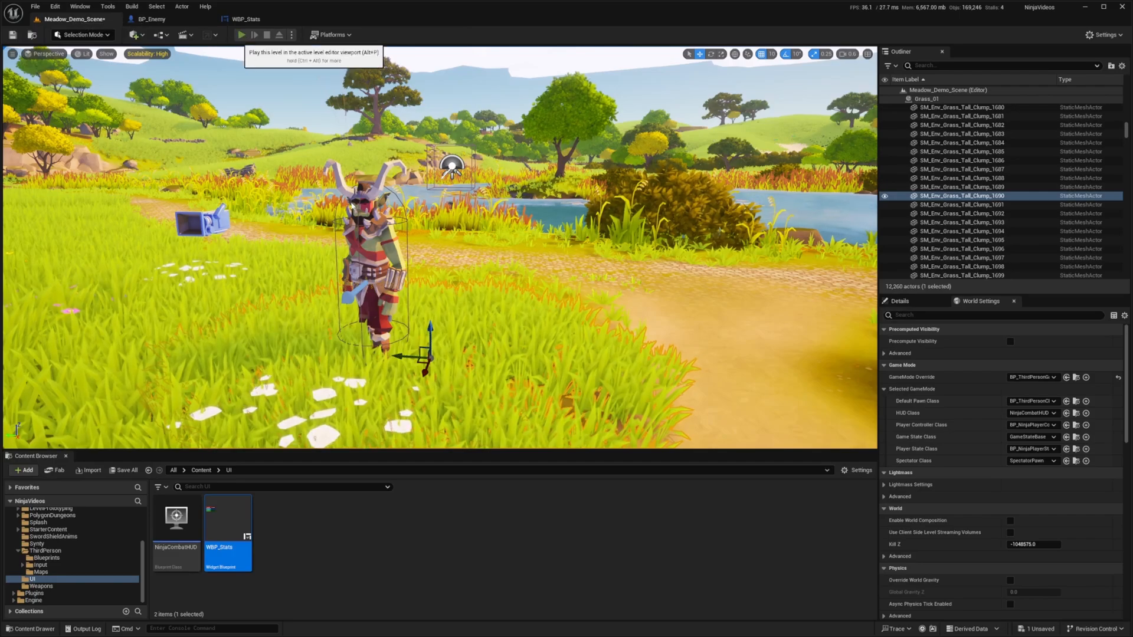
left_click(242, 34)
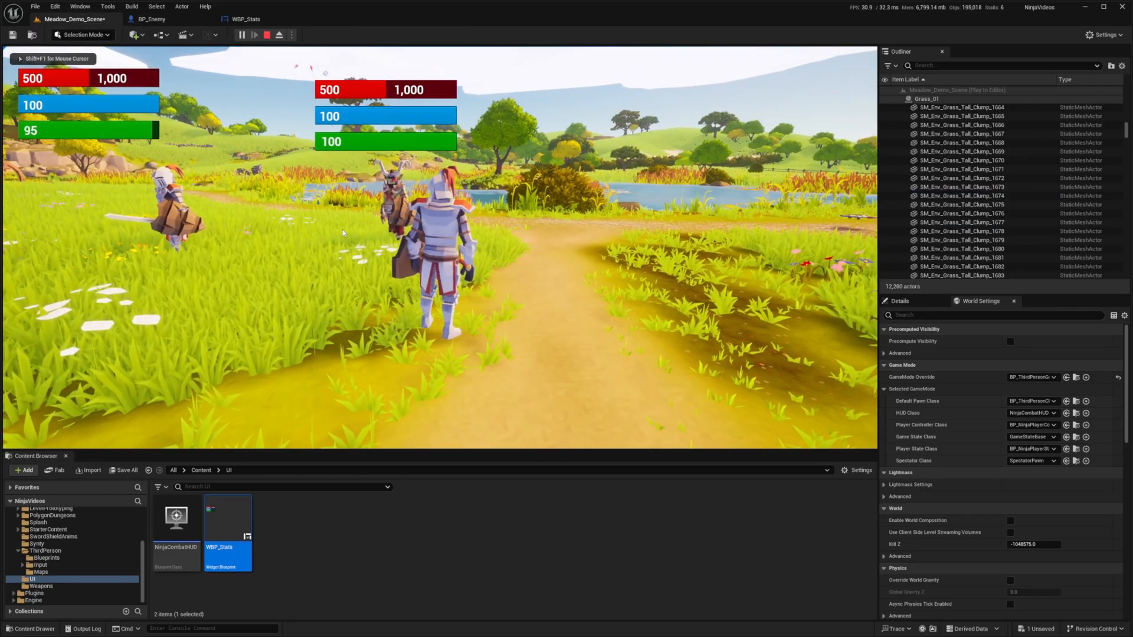